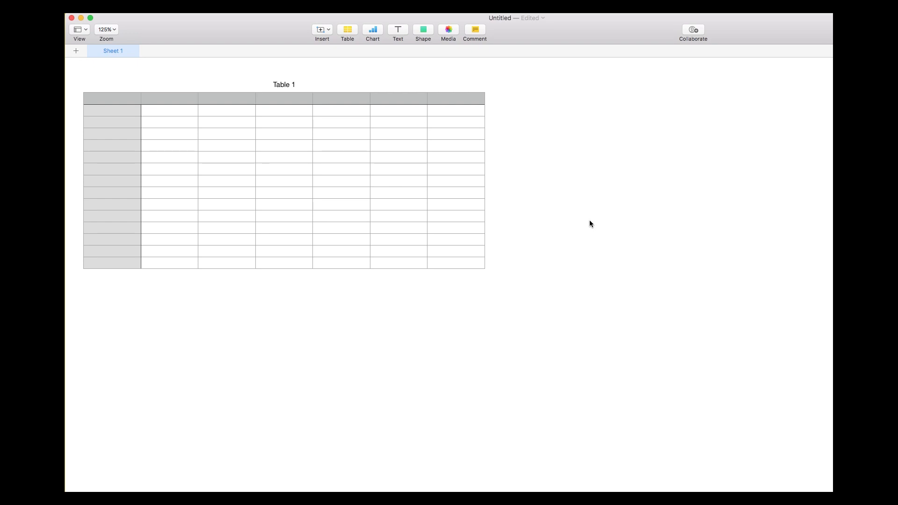
pyautogui.moveTo(234, 282)
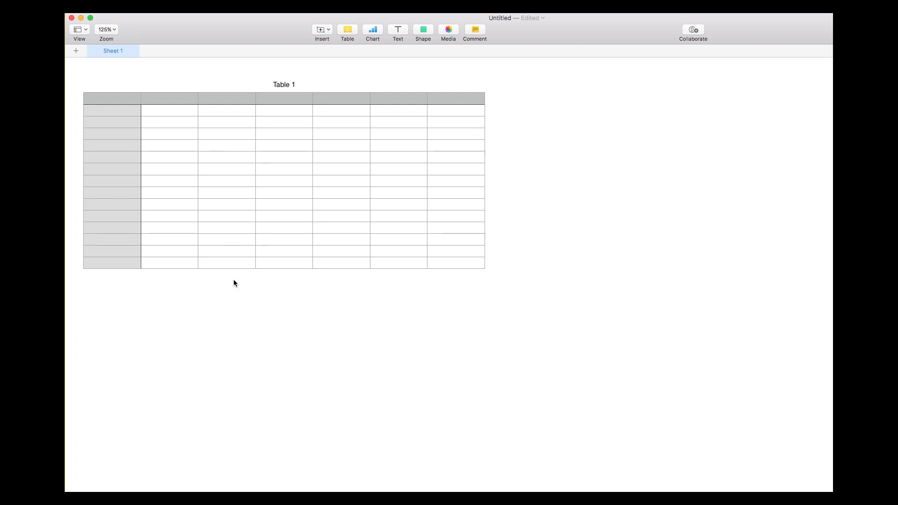
pyautogui.moveTo(451, 100)
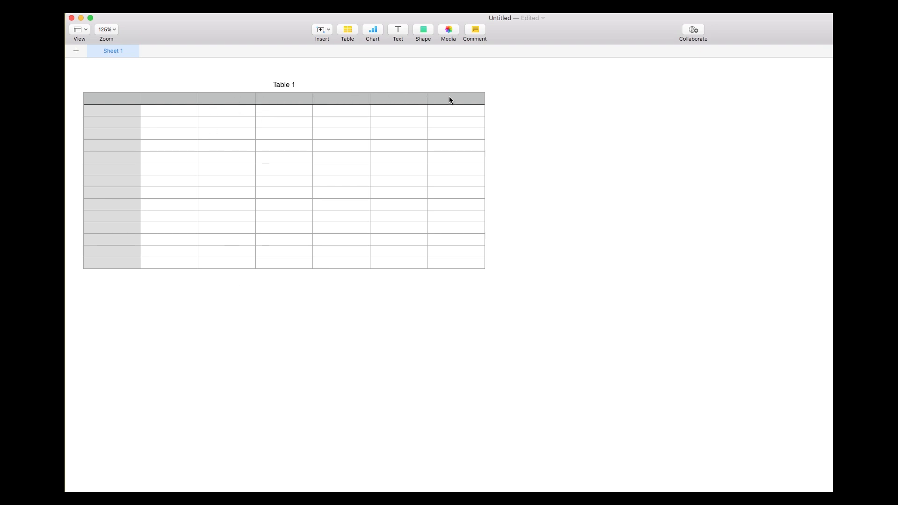
pyautogui.moveTo(541, 138)
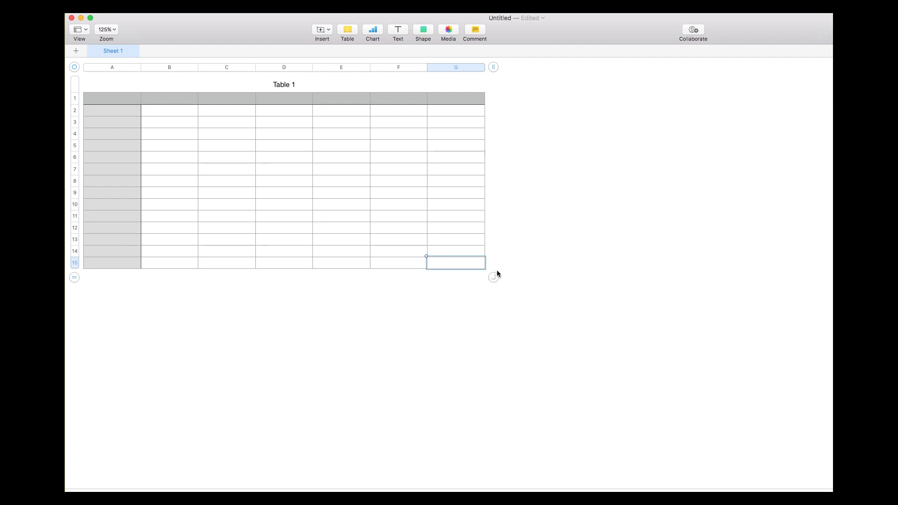
pyautogui.moveTo(494, 293)
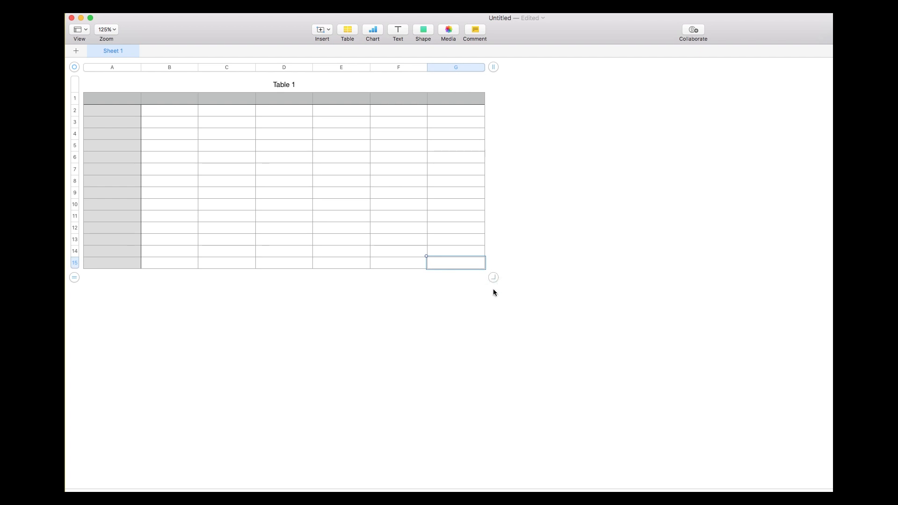
pyautogui.moveTo(494, 278)
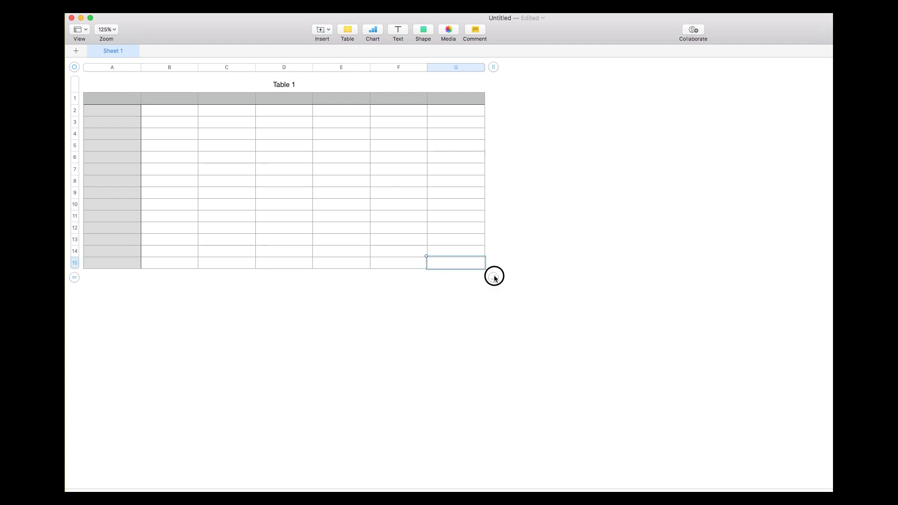
# Step: Drag Table 1's bottom row handle down until it shows Row: 30
pyautogui.moveTo(494, 275); pyautogui.dragTo(494, 297)
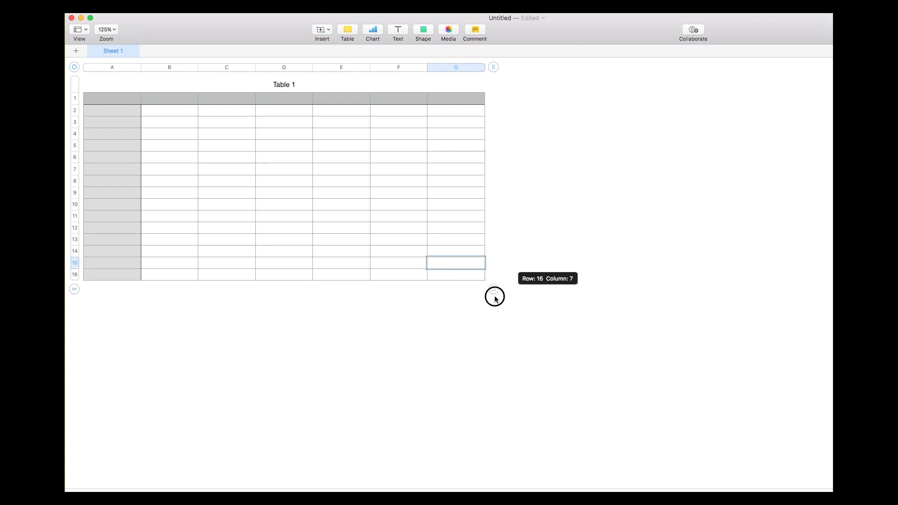
pyautogui.moveTo(494, 297); pyautogui.dragTo(494, 364)
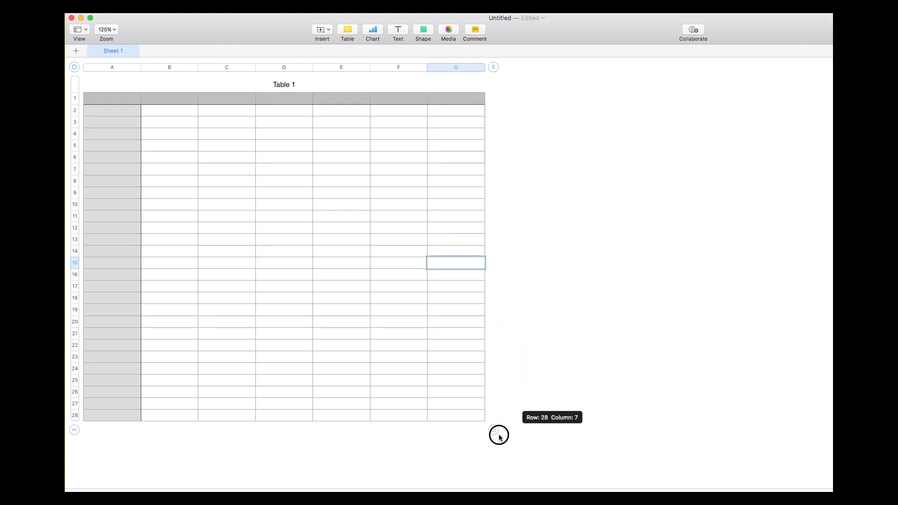
pyautogui.moveTo(498, 434); pyautogui.dragTo(499, 457)
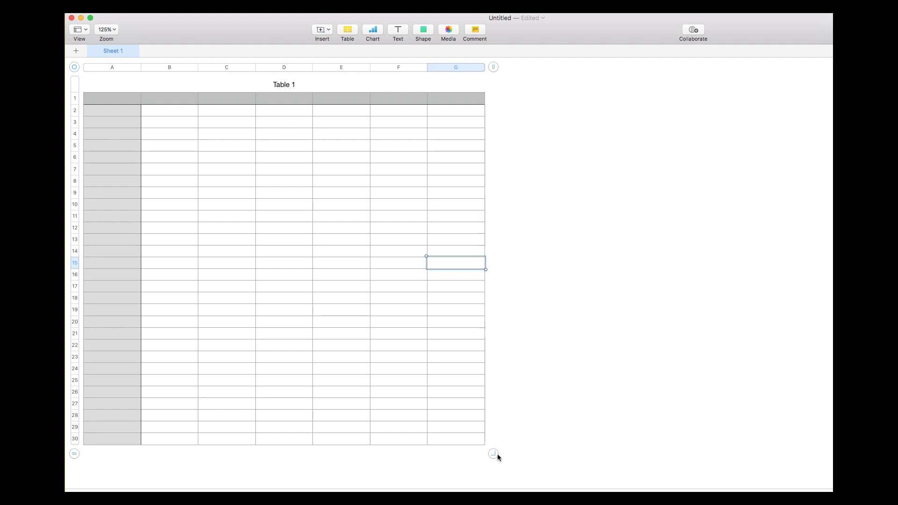
pyautogui.moveTo(490, 452)
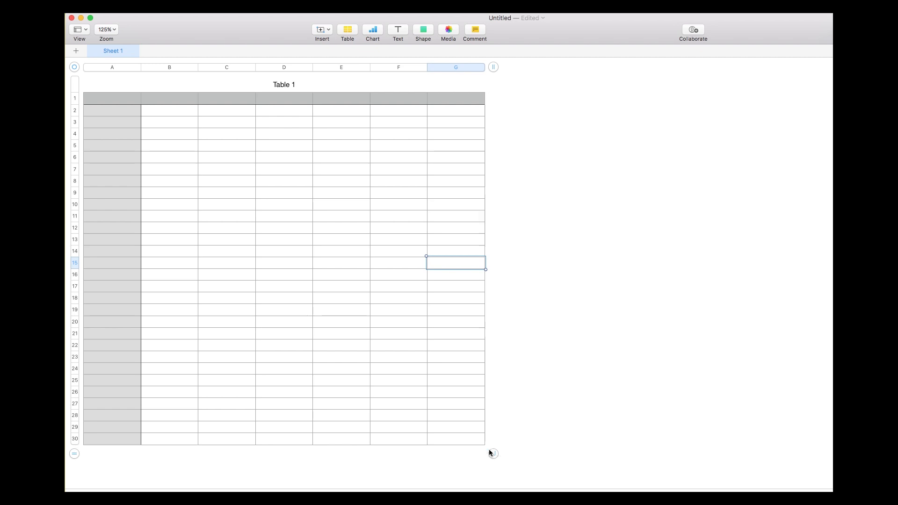
pyautogui.moveTo(498, 454)
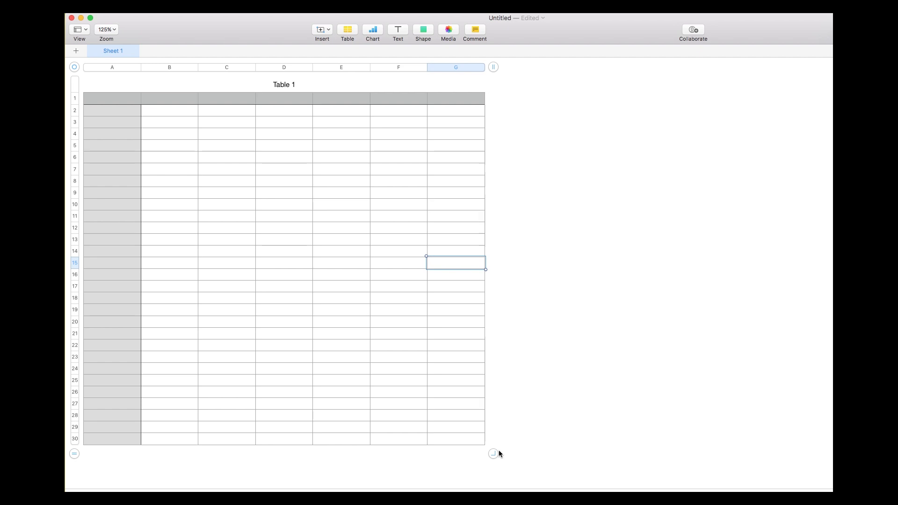
pyautogui.moveTo(493, 456)
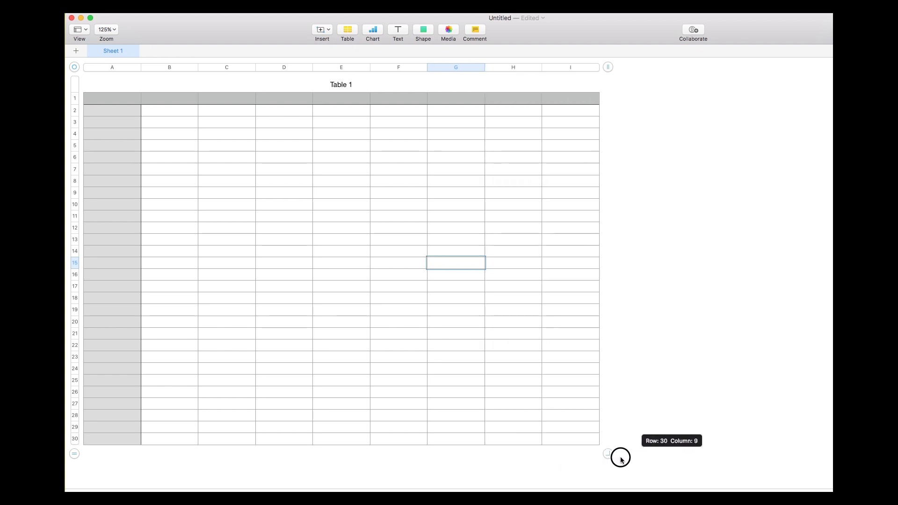
# Step: Drag Table 1's corner handle right until it shows Row: 30, Column: 10 (A-J)
pyautogui.moveTo(620, 459); pyautogui.dragTo(676, 459)
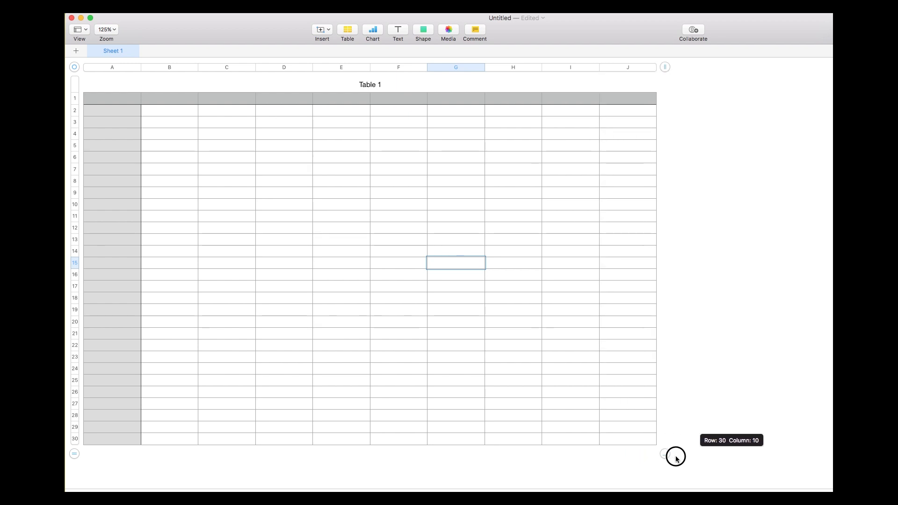